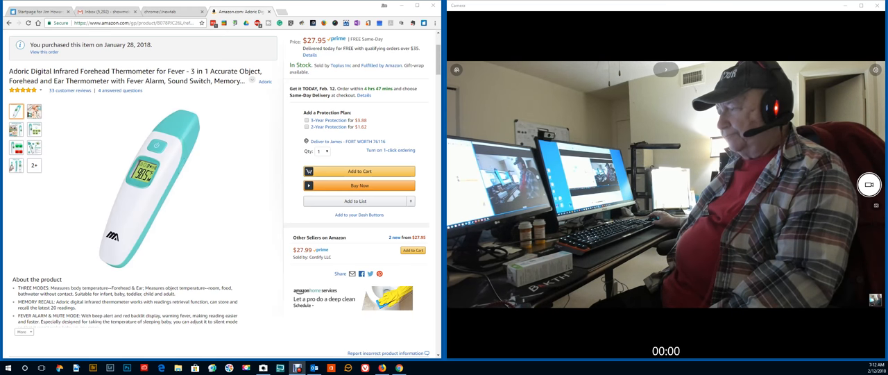
Scroll down to the 'Sponsored products related to this item' thermometer carousel
{"action": "scroll", "scroll_direction": "down", "scroll_amount": 3}
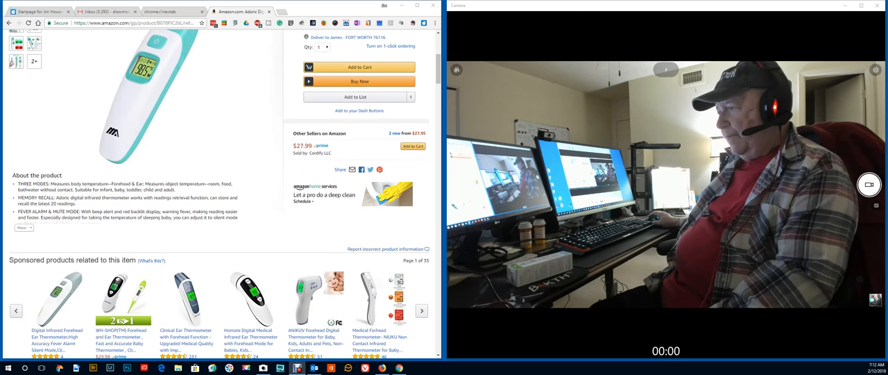
{"action": "scroll", "scroll_direction": "up", "scroll_amount": 3}
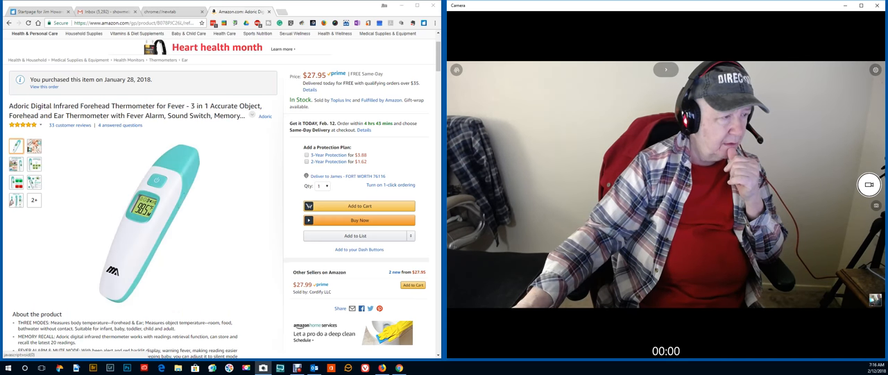
Show the babies photo labelling forehead and ear functions as the main image
{"action": "left_click", "coordinate": [16, 164]}
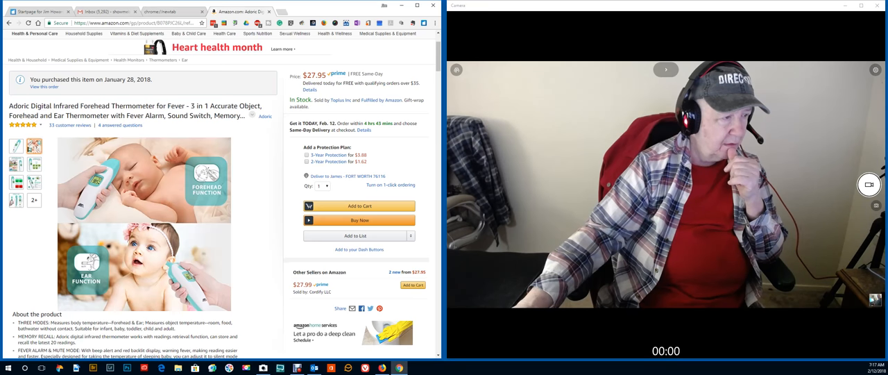
{"action": "scroll", "scroll_direction": "down", "scroll_amount": 3}
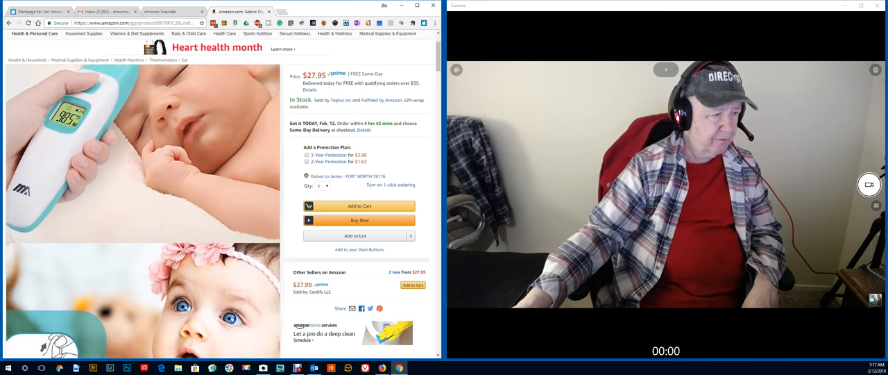
{"action": "scroll", "scroll_direction": "down", "scroll_amount": 3}
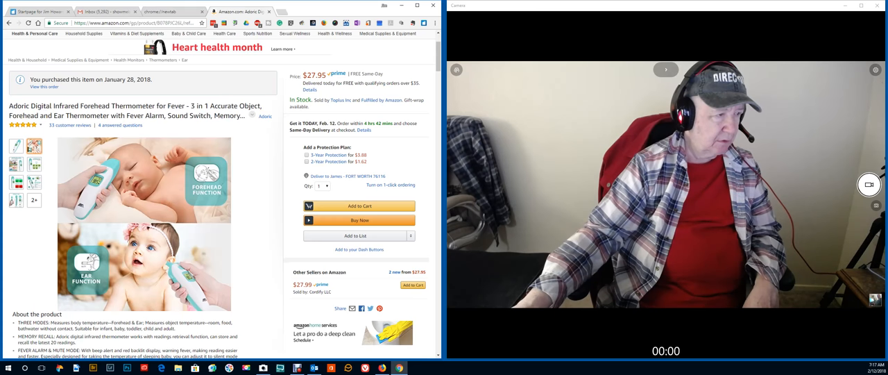
Display the 20 Memory Recall picture as the main product image
{"action": "left_click", "coordinate": [16, 164]}
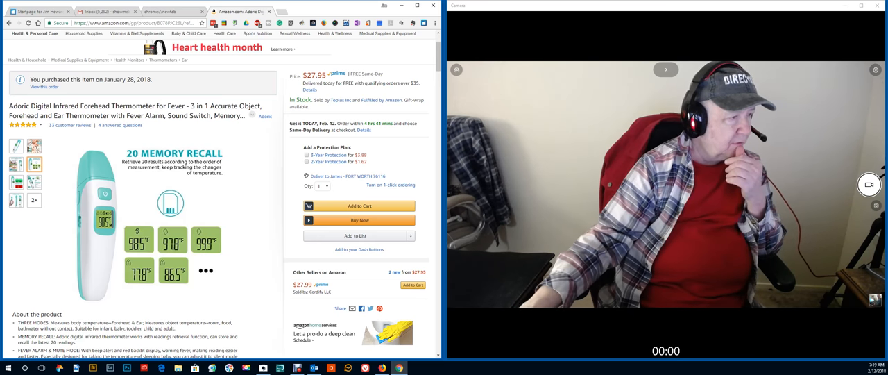
Scroll down to the About the product section and sponsored thermometers
{"action": "scroll", "scroll_direction": "down", "scroll_amount": 3}
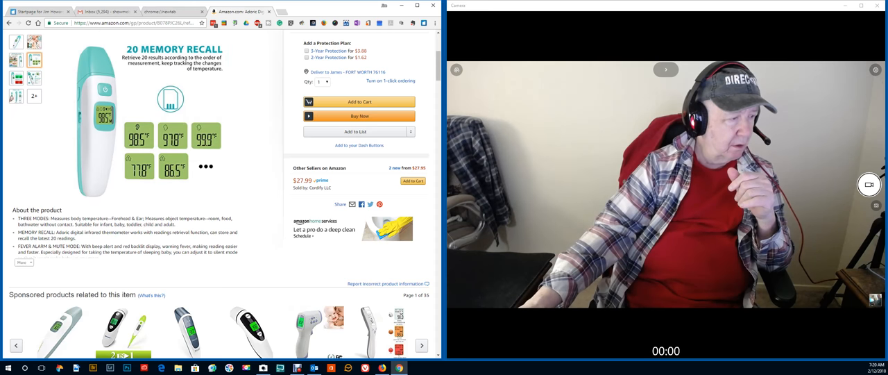
View the Mute Mode/Fever Alarm picture, then the numbered parts instructions diagram
{"action": "left_click", "coordinate": [23, 262]}
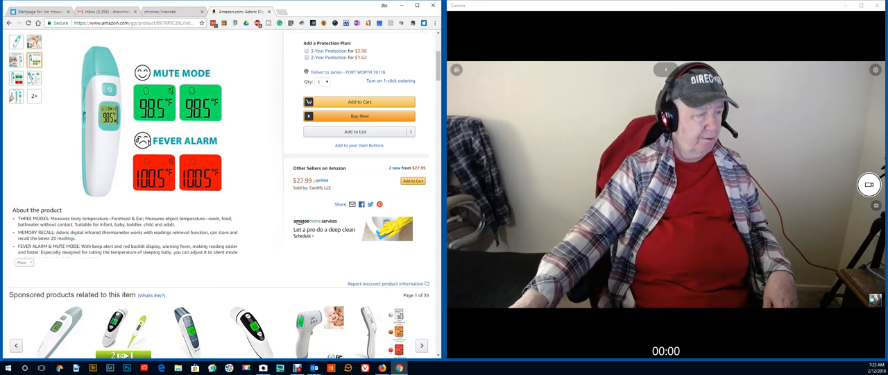
{"action": "left_click", "coordinate": [17, 77]}
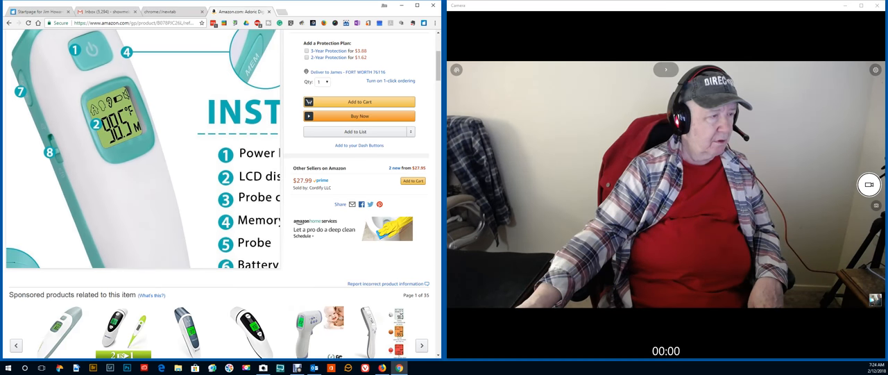
Scroll past the sponsored products back to the title, price and instructions diagram
{"action": "scroll", "scroll_direction": "down", "scroll_amount": 3}
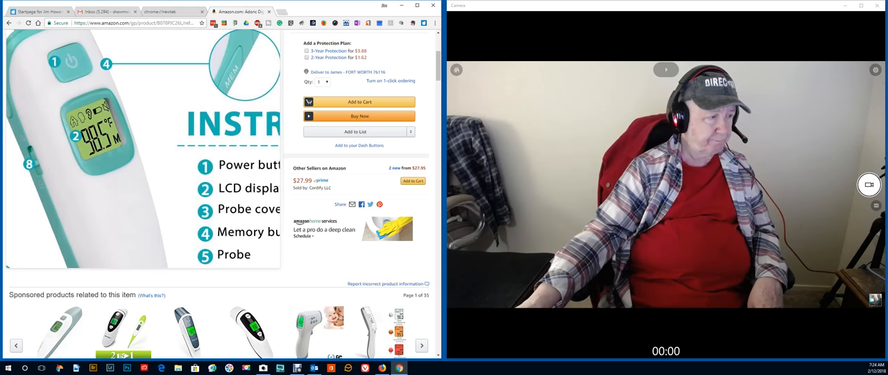
{"action": "scroll", "scroll_direction": "down", "scroll_amount": 3}
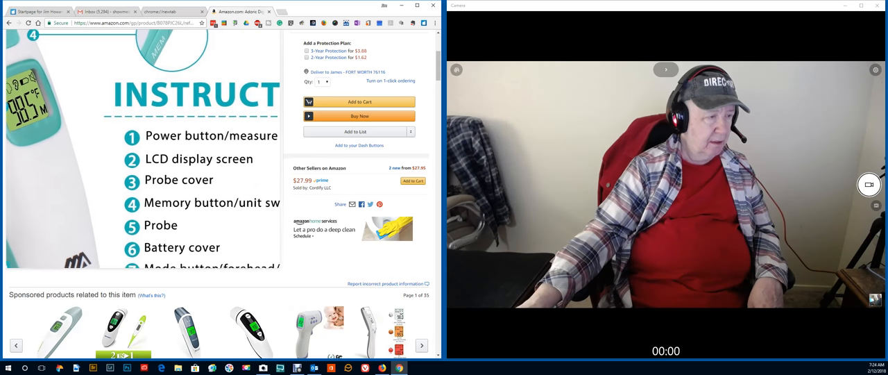
{"action": "scroll", "scroll_direction": "down", "scroll_amount": 3}
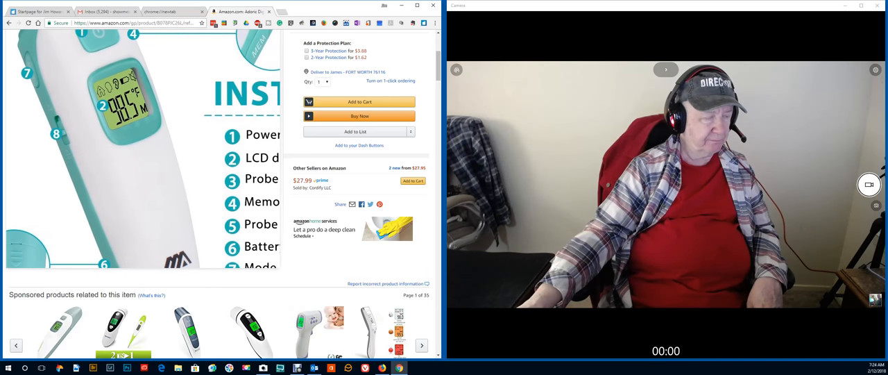
{"action": "scroll", "scroll_direction": "down", "scroll_amount": 3}
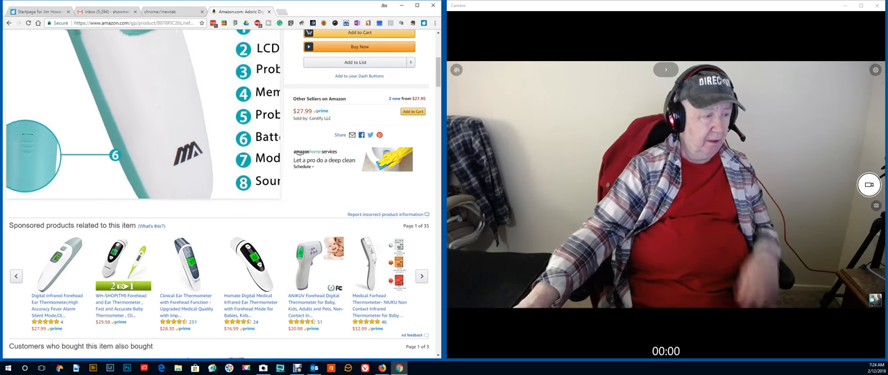
{"action": "scroll", "scroll_direction": "up", "scroll_amount": 3}
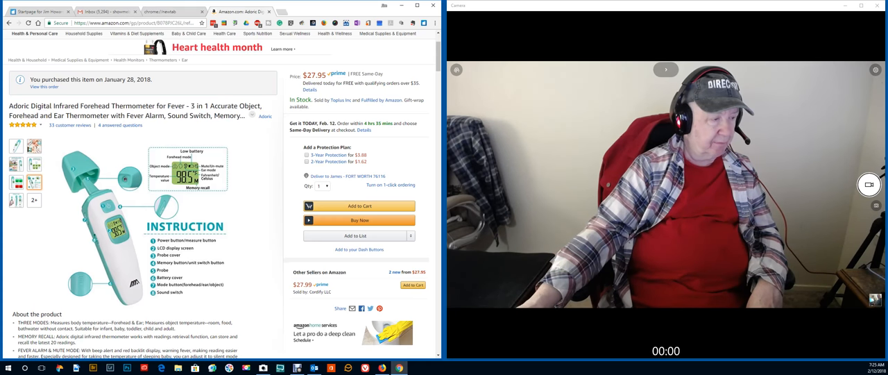
Show the plain front photo of the teal thermometer as the main image
{"action": "scroll", "scroll_direction": "down", "scroll_amount": 3}
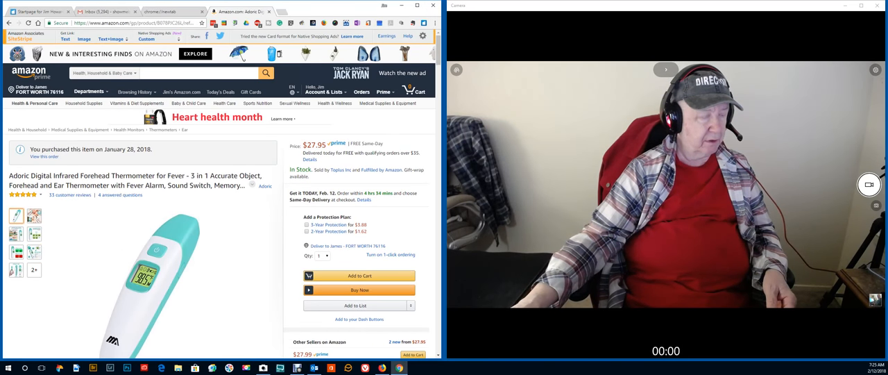
{"action": "scroll", "scroll_direction": "down", "scroll_amount": 3}
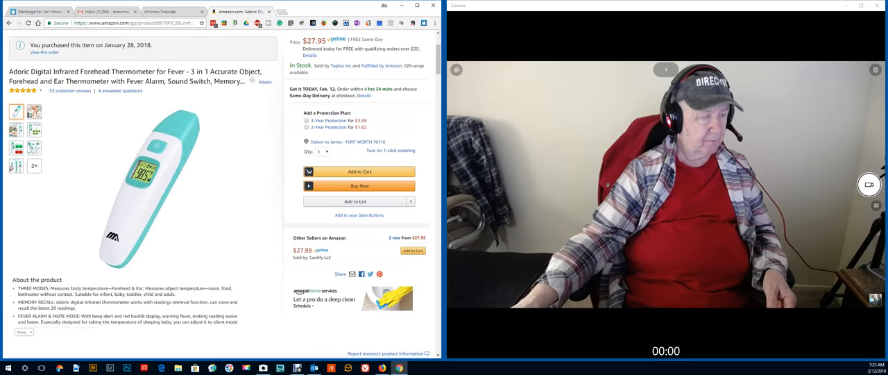
{"action": "scroll", "scroll_direction": "up", "scroll_amount": 3}
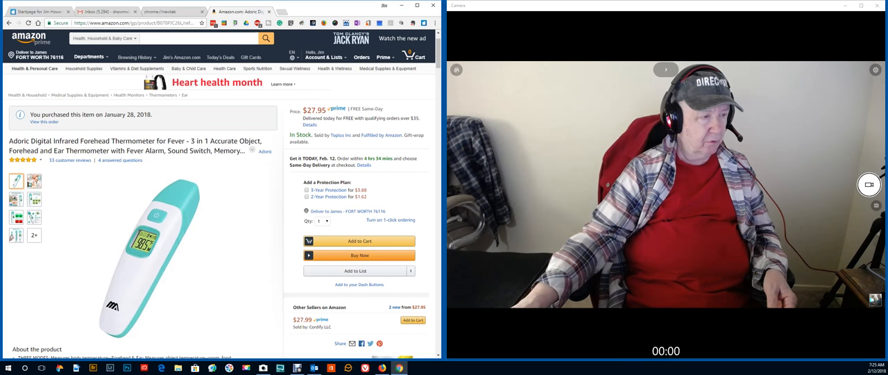